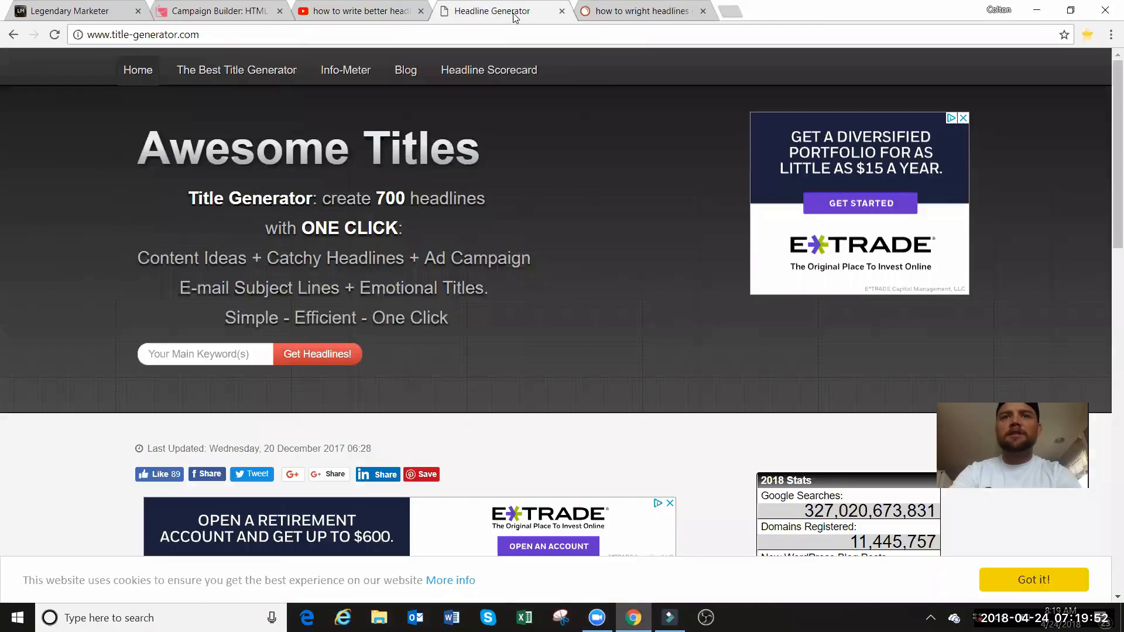
pyautogui.moveTo(663, 227)
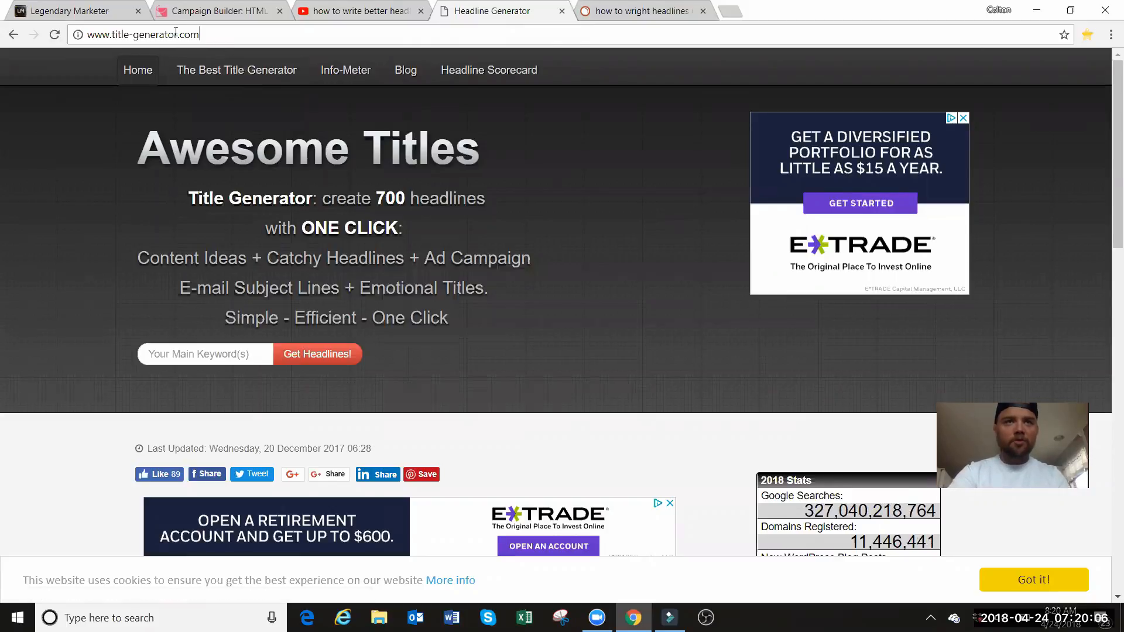
# Enter the keyword 'leads' and request 700 headline ideas
pyautogui.click(137, 34)
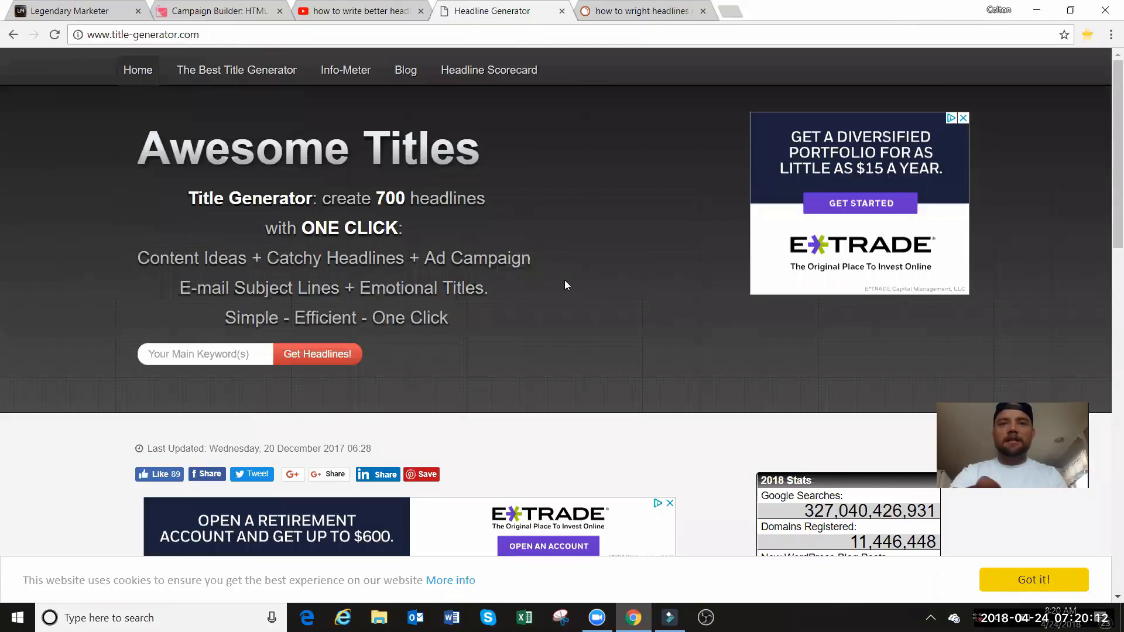
pyautogui.scroll(-3)
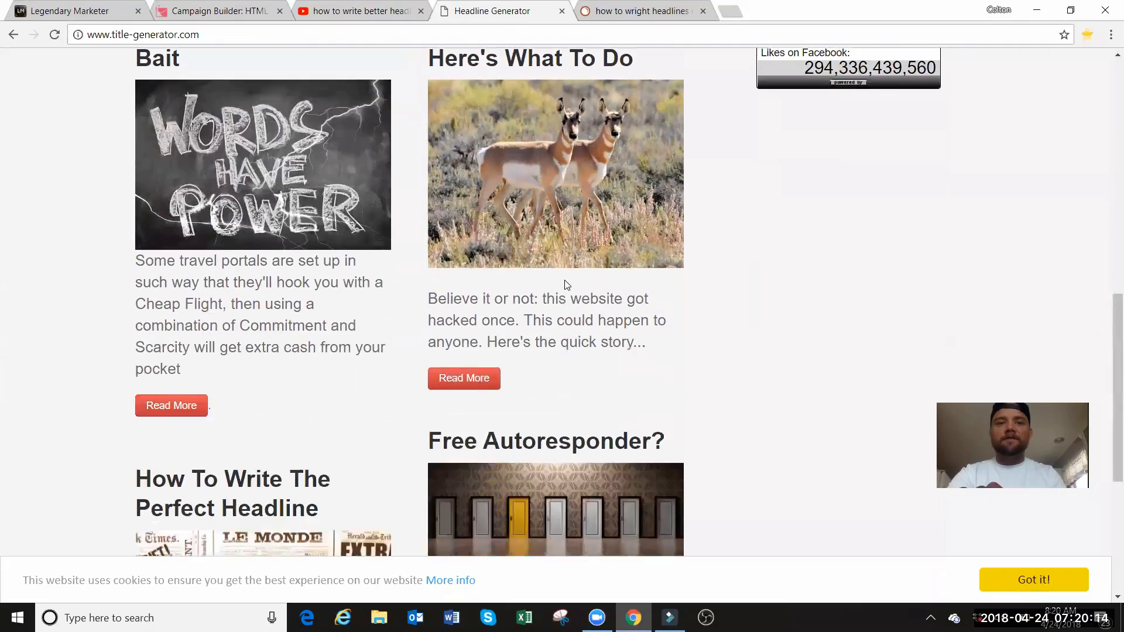
pyautogui.scroll(3)
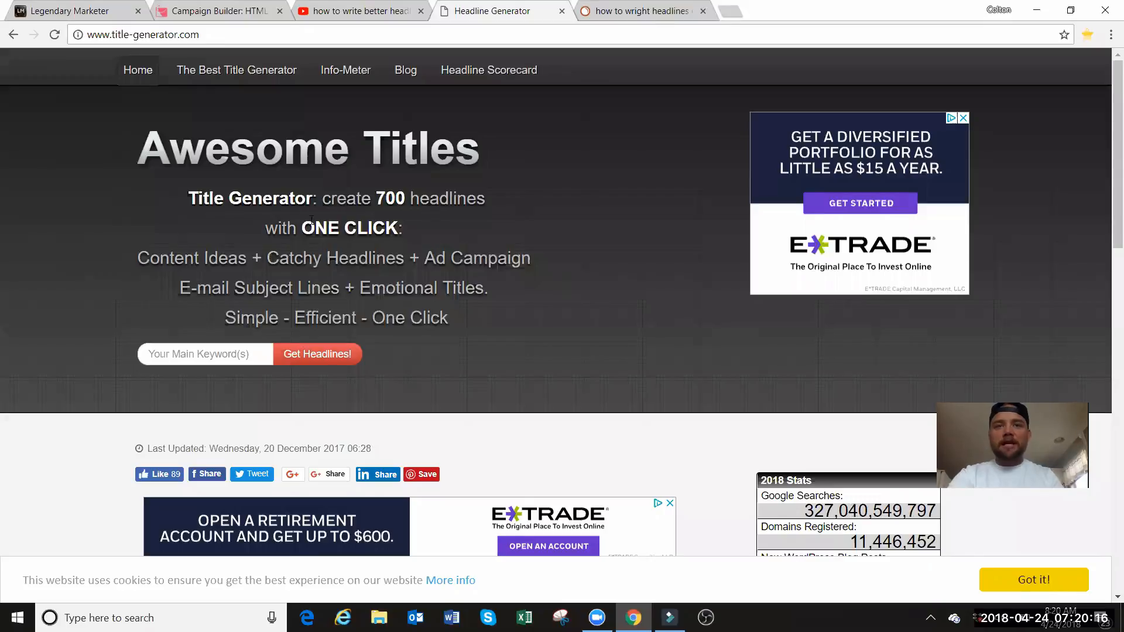
pyautogui.moveTo(322, 198); pyautogui.dragTo(482, 198)
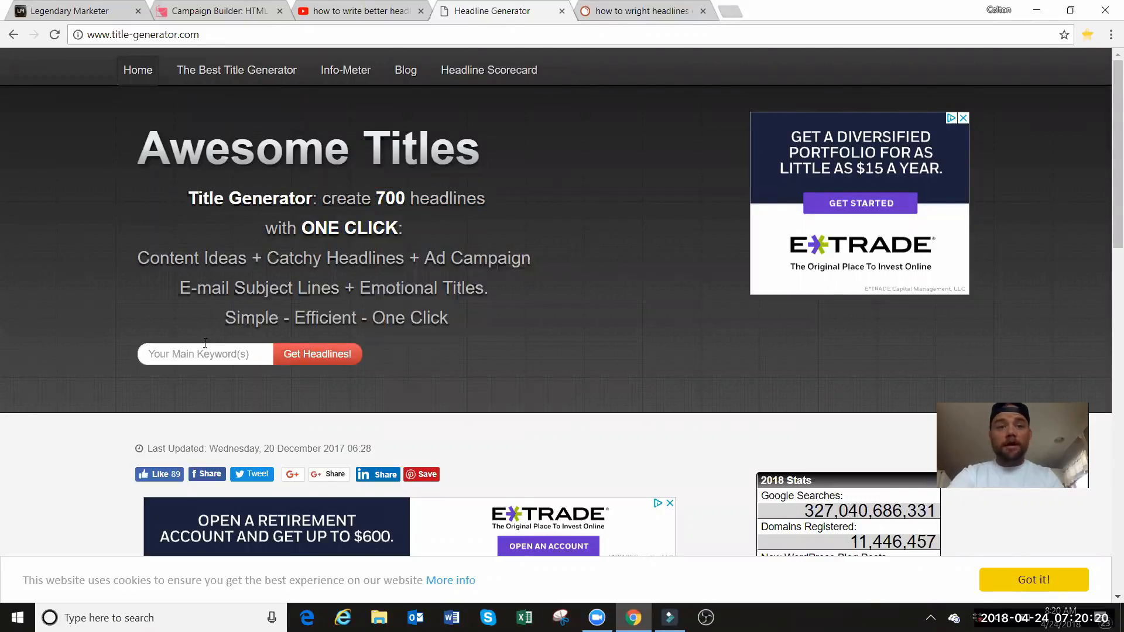
pyautogui.write('le')
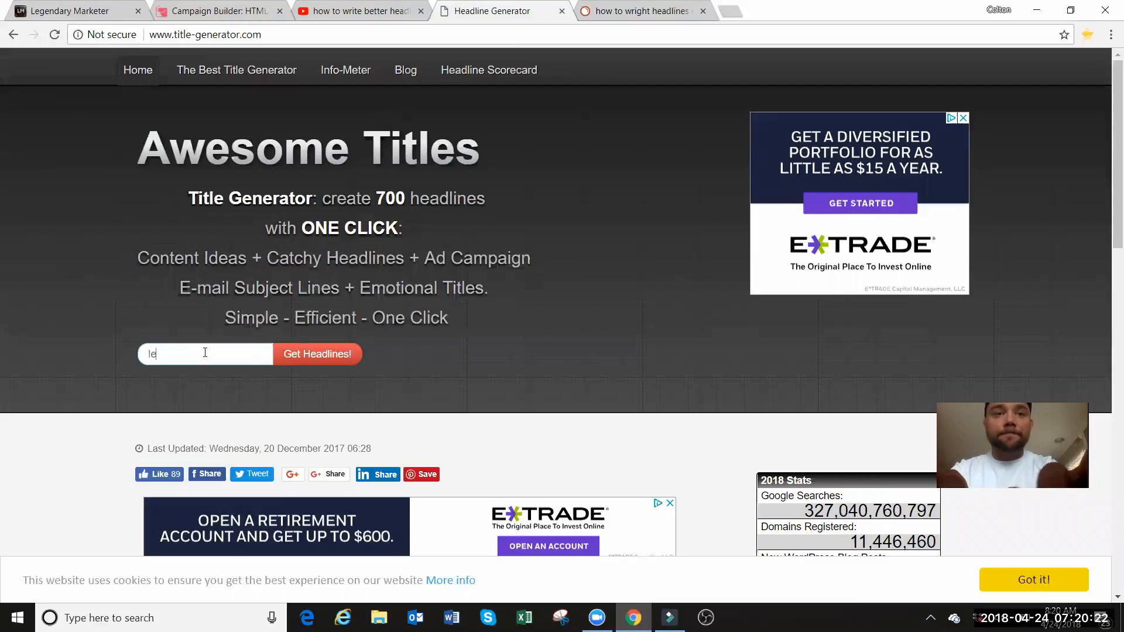
pyautogui.click(316, 354)
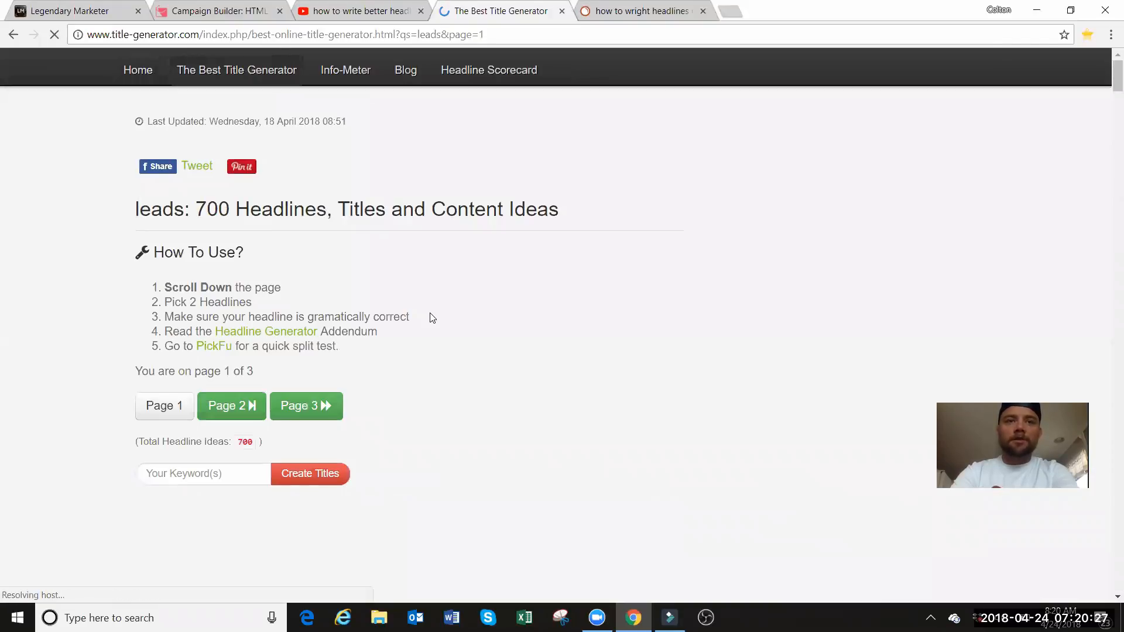
# Close the advertisement between headlines 20 and 21 in the leads results
pyautogui.scroll(-3)
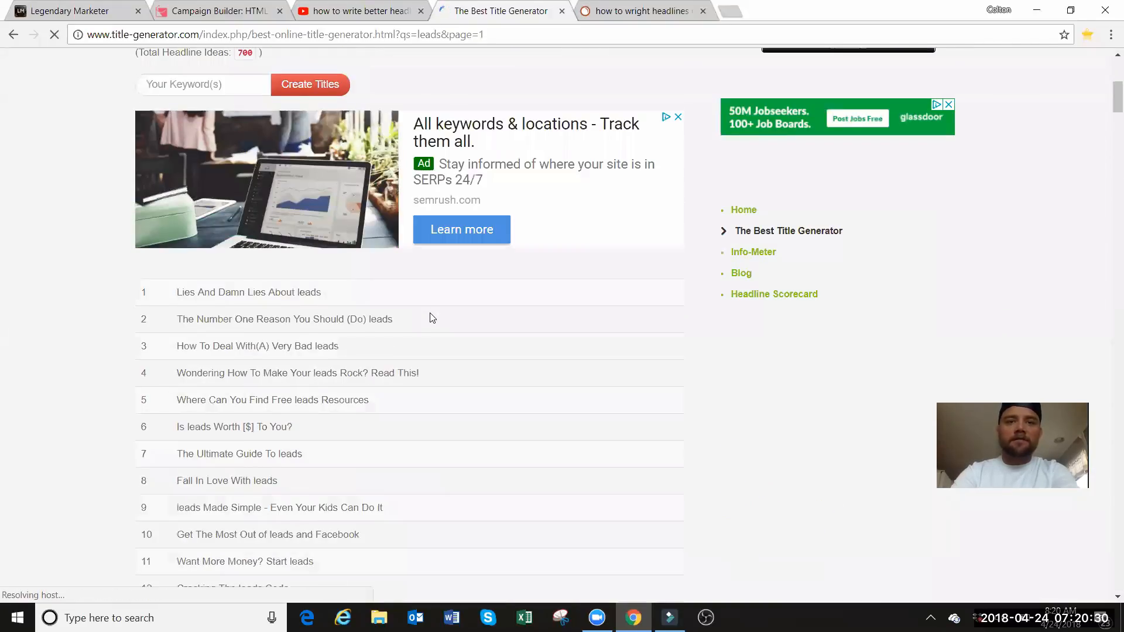
pyautogui.scroll(-3)
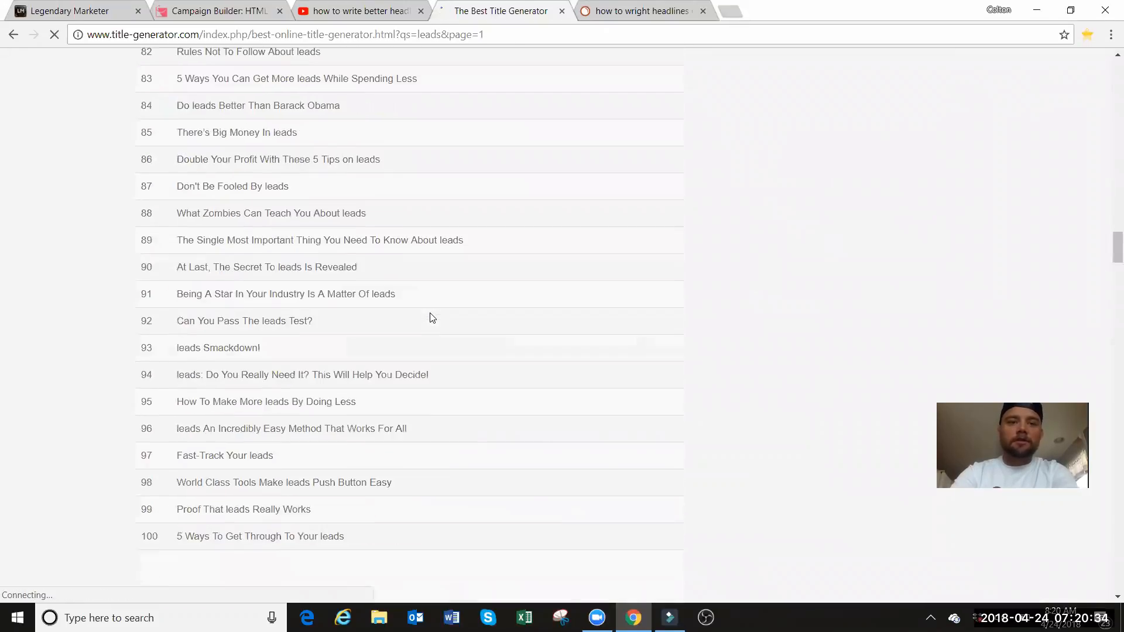
pyautogui.scroll(-3)
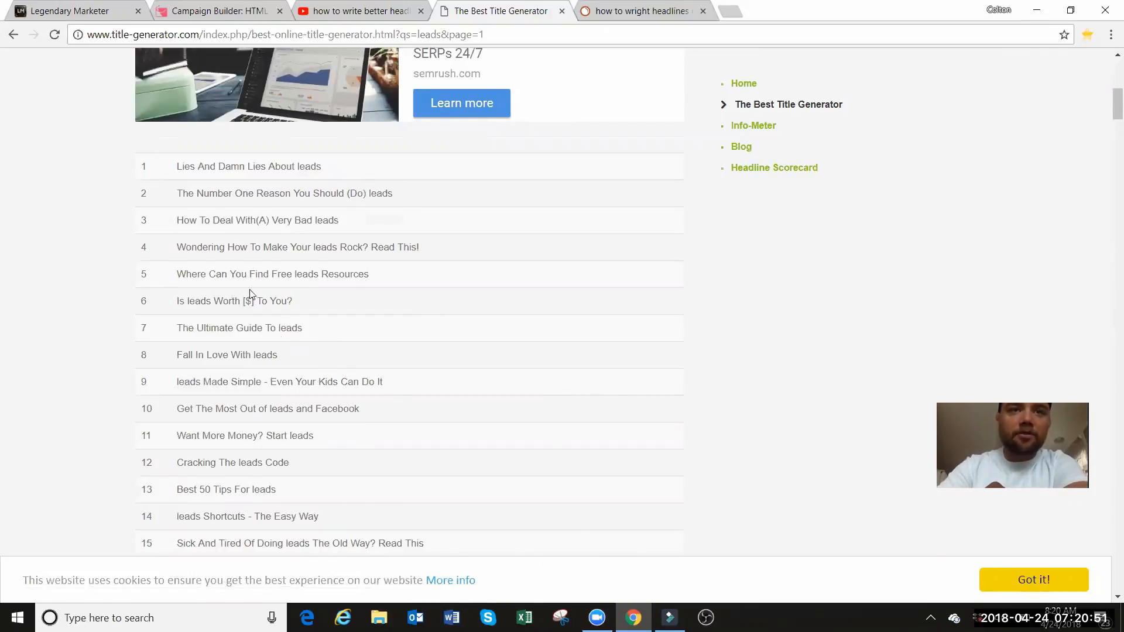
pyautogui.moveTo(222, 319)
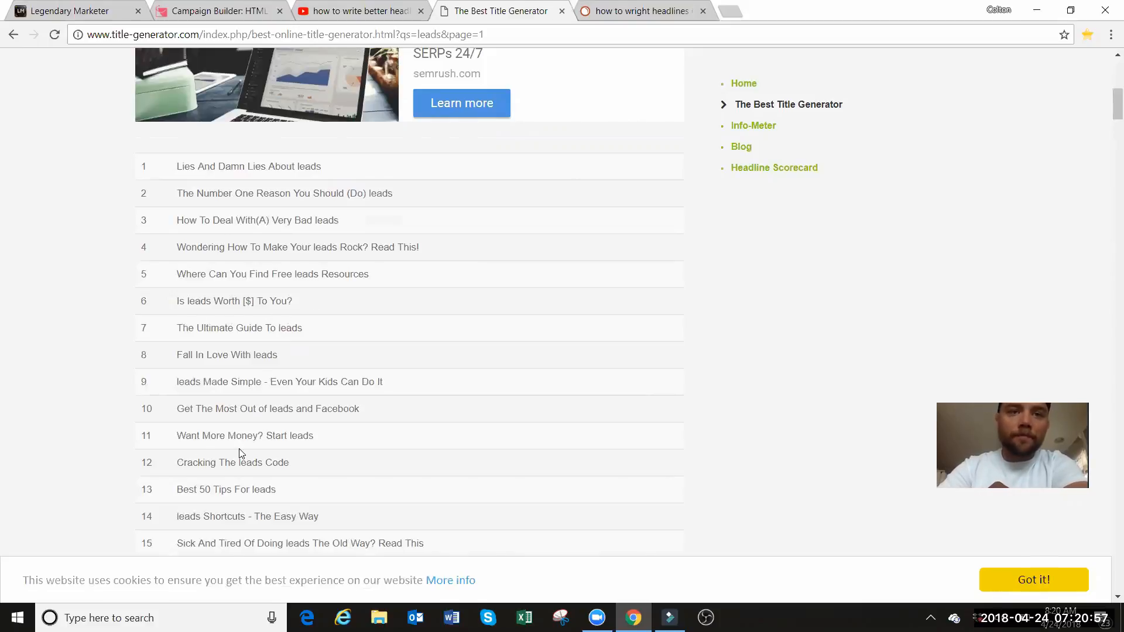
pyautogui.scroll(-3)
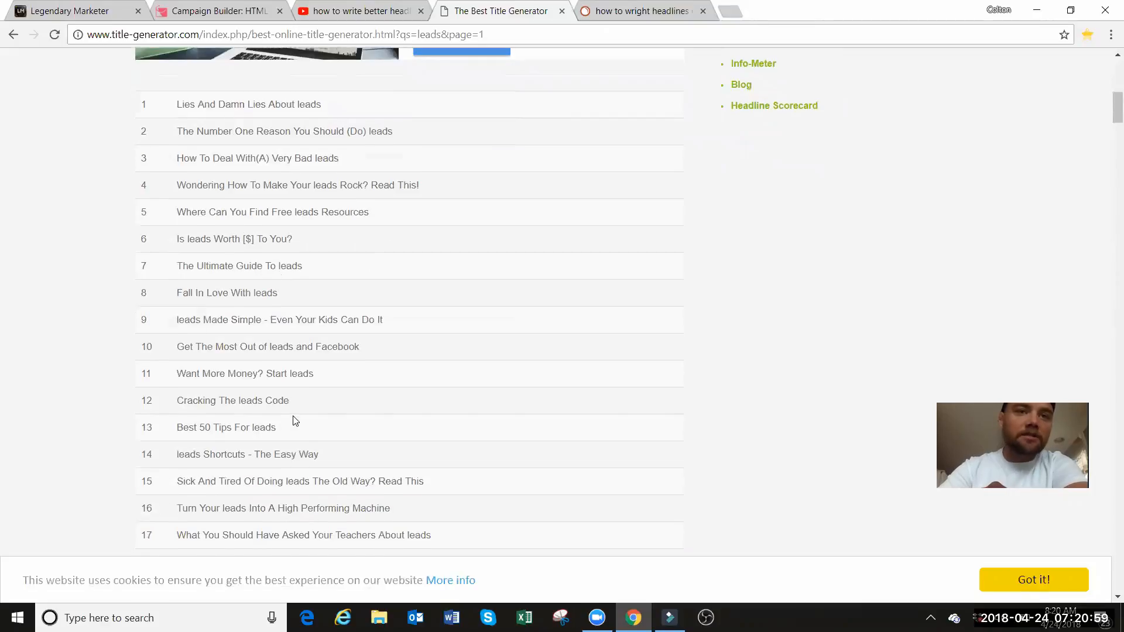
pyautogui.scroll(-3)
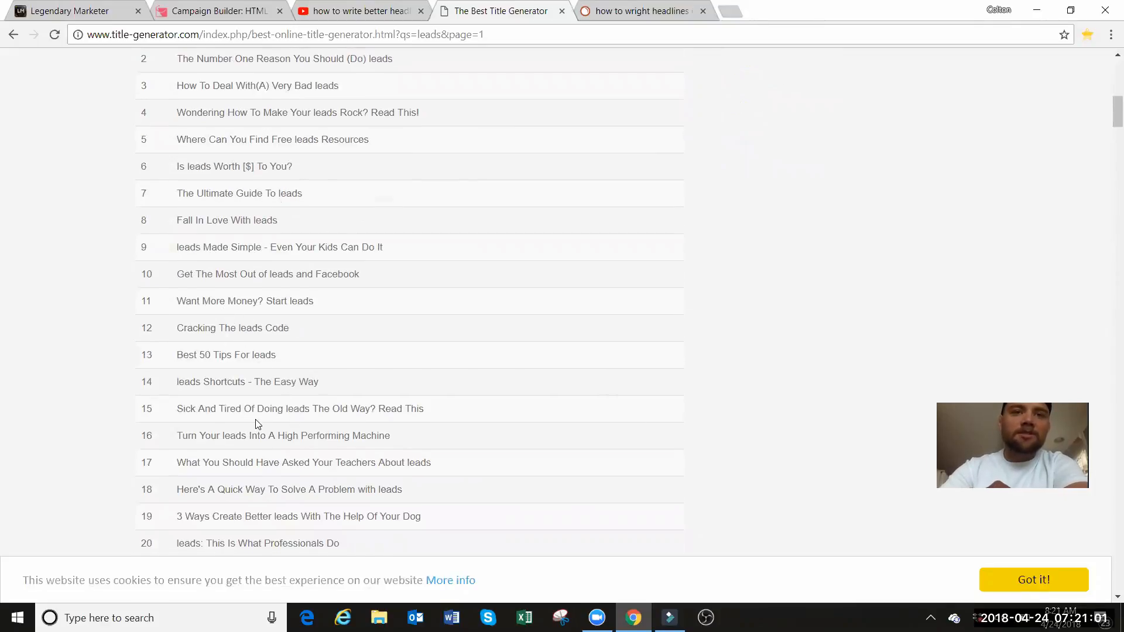
pyautogui.scroll(-3)
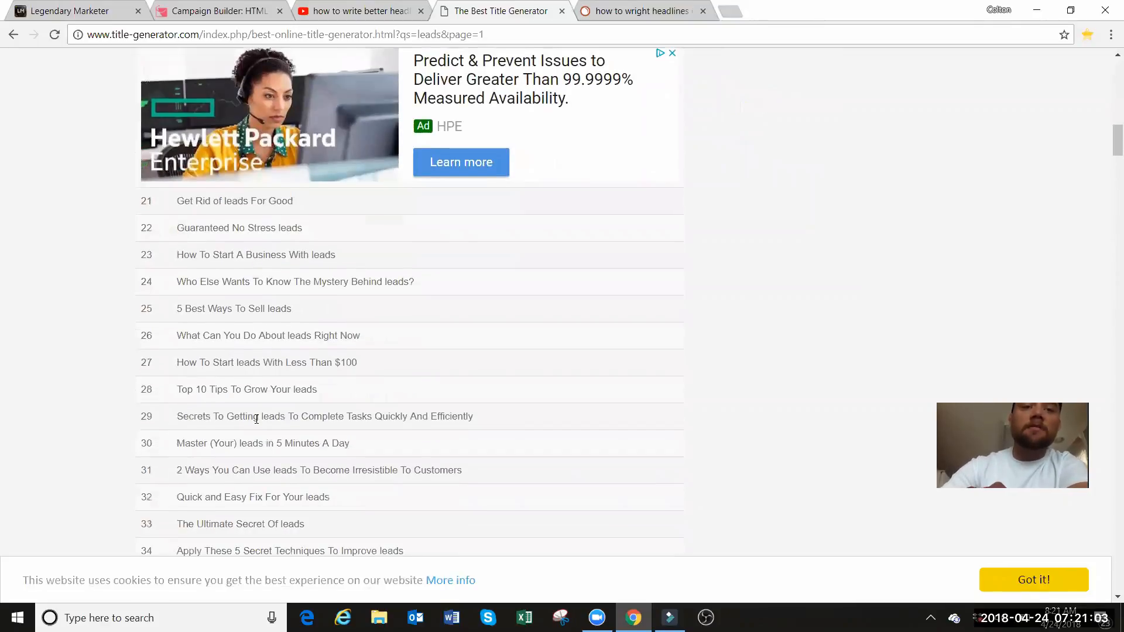
pyautogui.scroll(3)
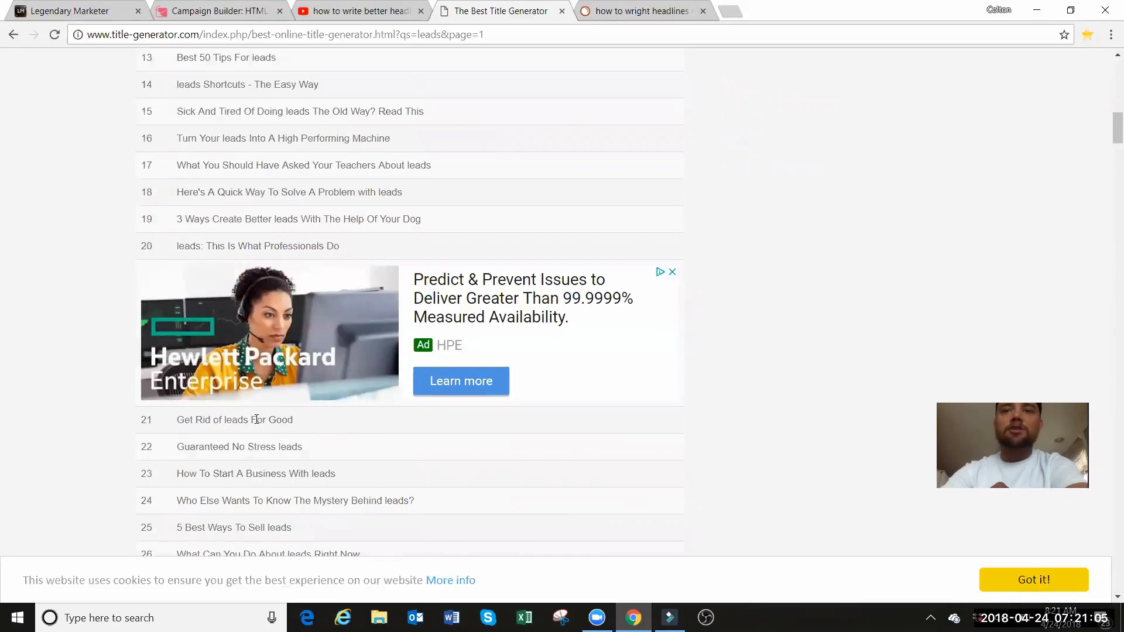
pyautogui.click(671, 271)
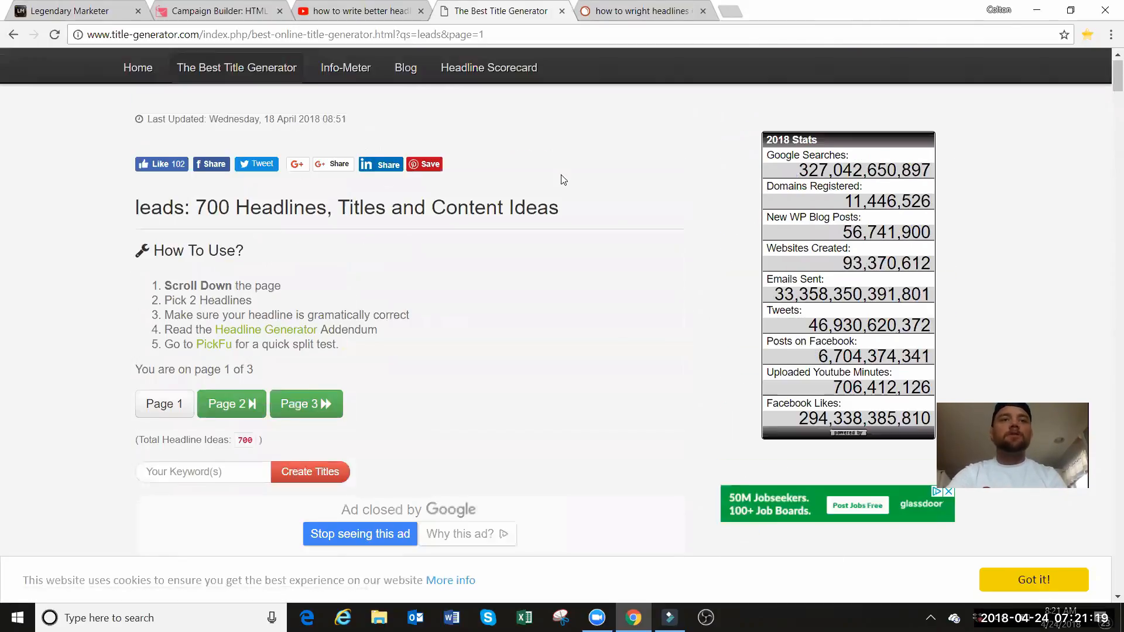
pyautogui.scroll(-3)
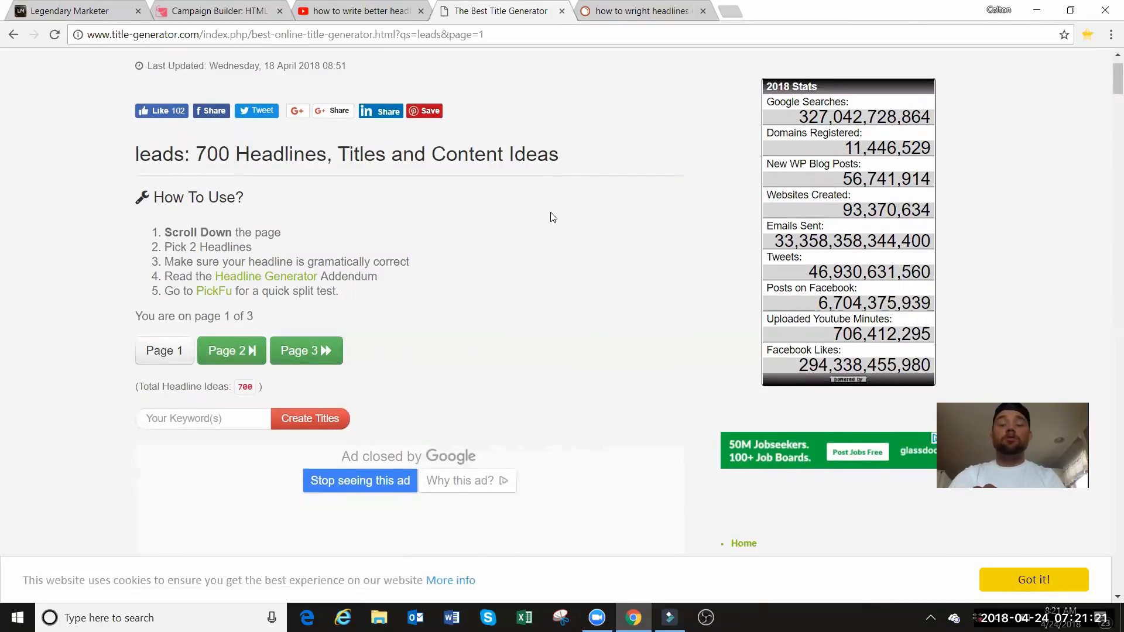
pyautogui.scroll(-3)
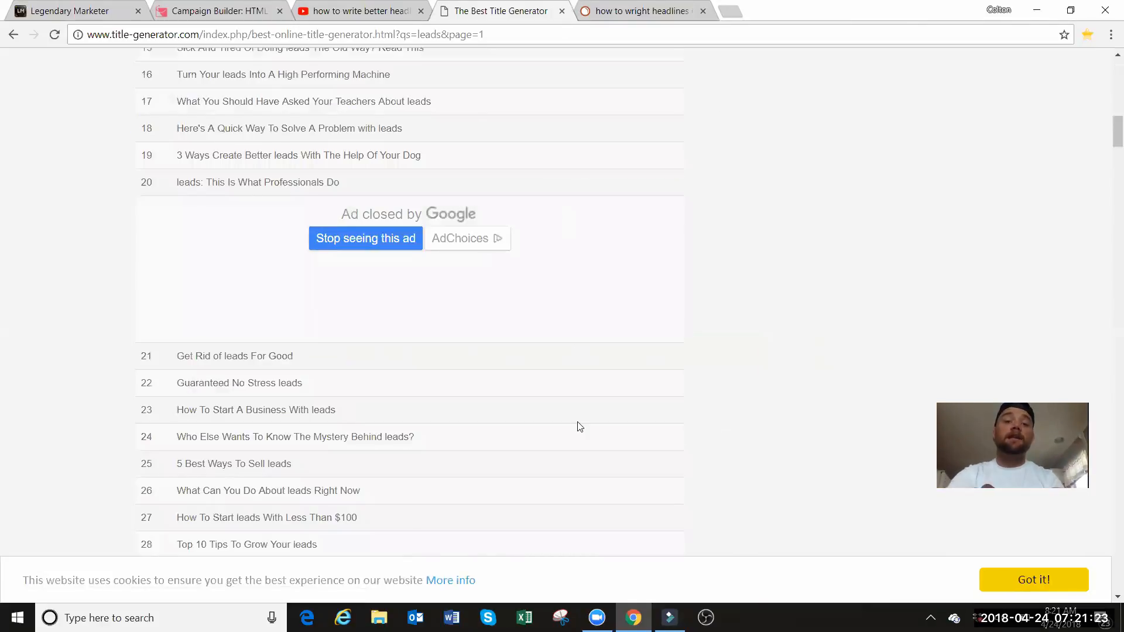
pyautogui.scroll(-3)
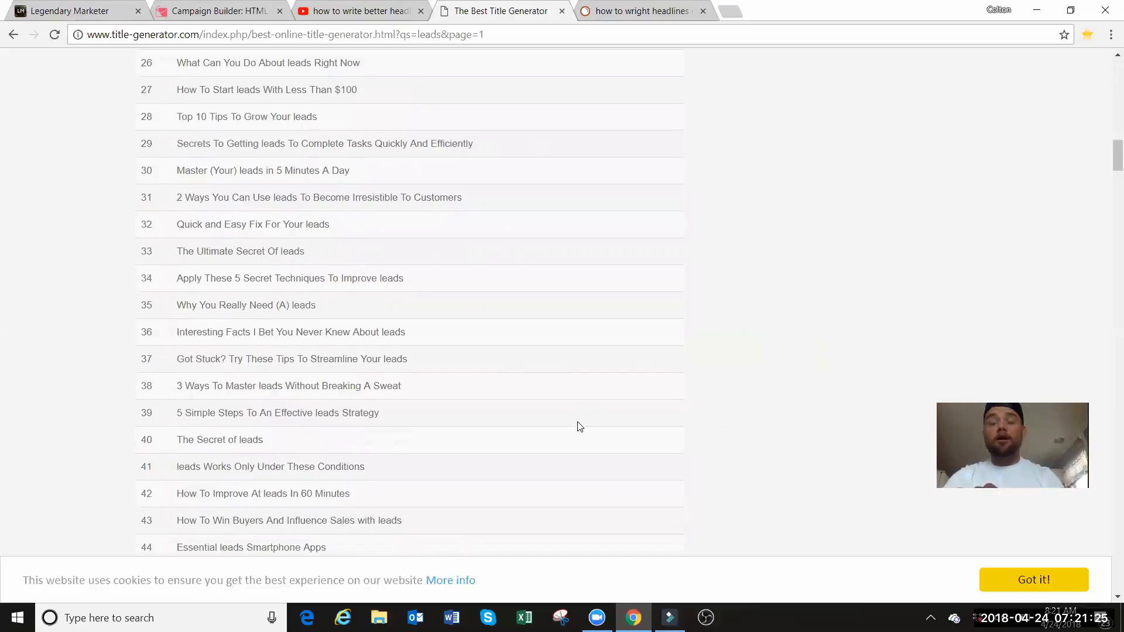
pyautogui.scroll(3)
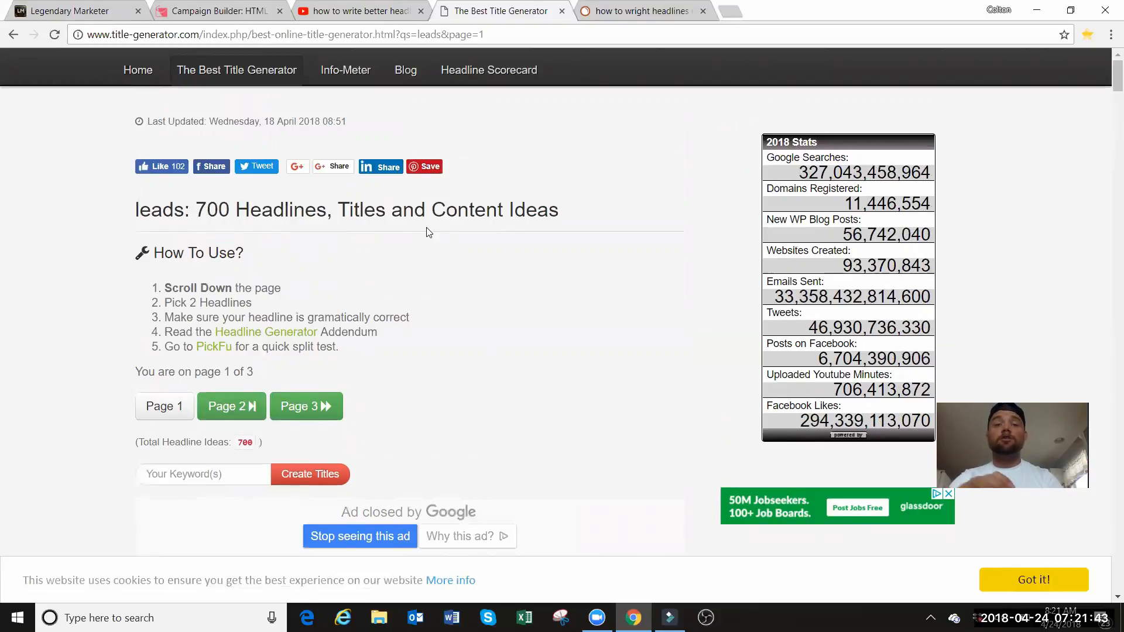
pyautogui.scroll(-3)
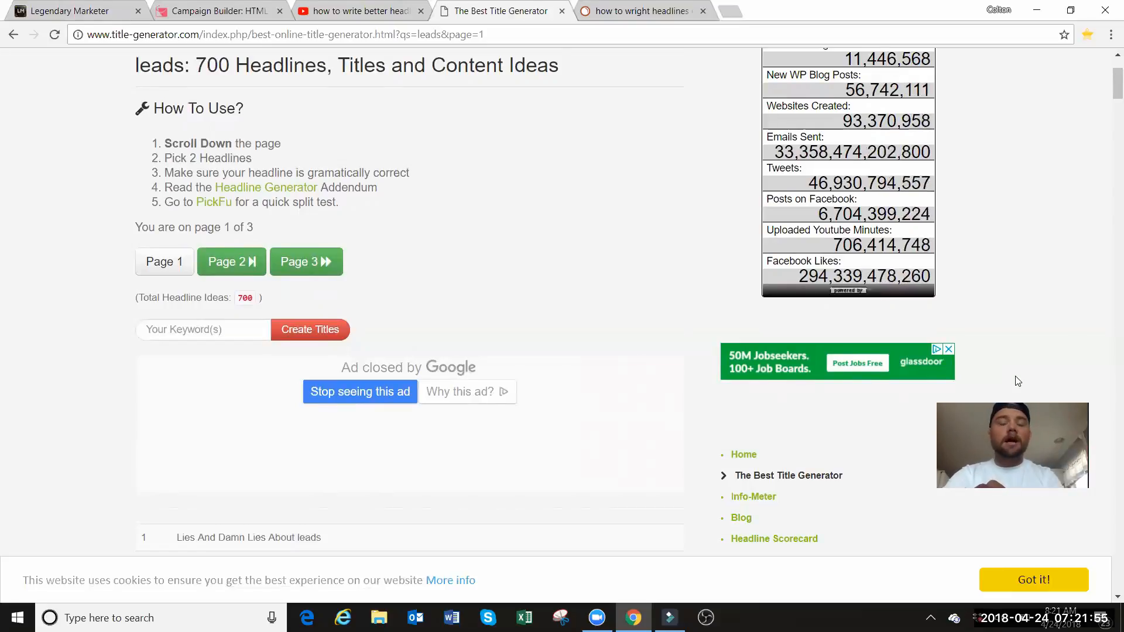
pyautogui.moveTo(1075, 518)
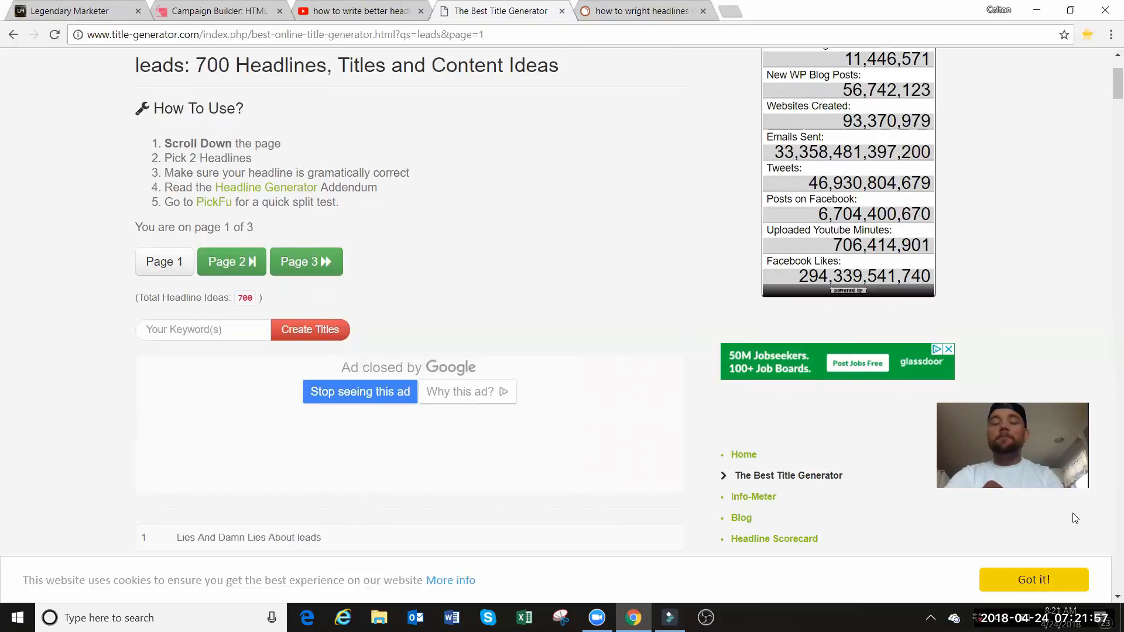